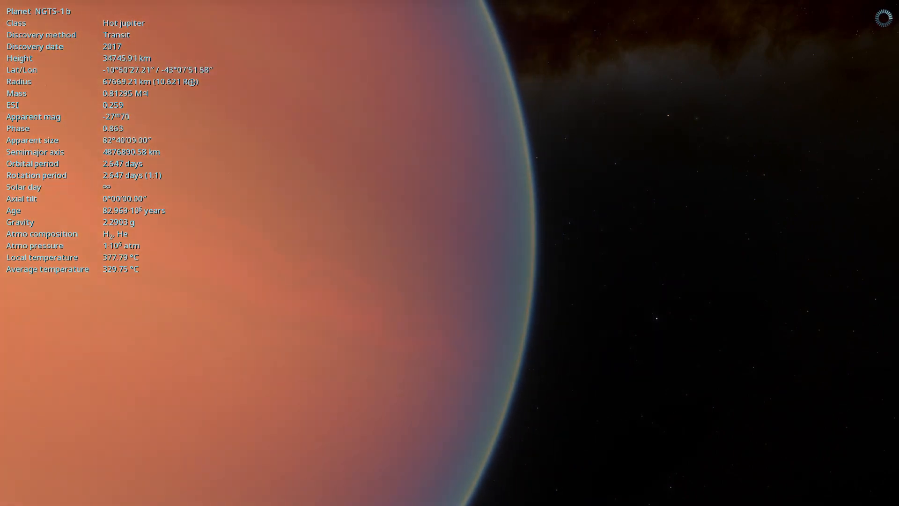
Descend from orbit into NGTS-1b's hazy atmosphere to about 197 km altitude.
scroll(down, 3)
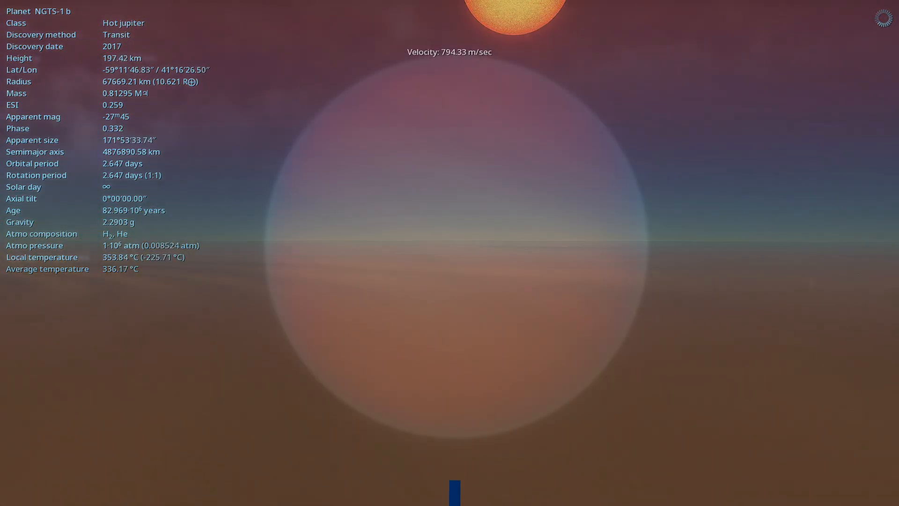
Climb out of the atmosphere until NGTS-1b shows as a crescent from deep space.
scroll(down, 3)
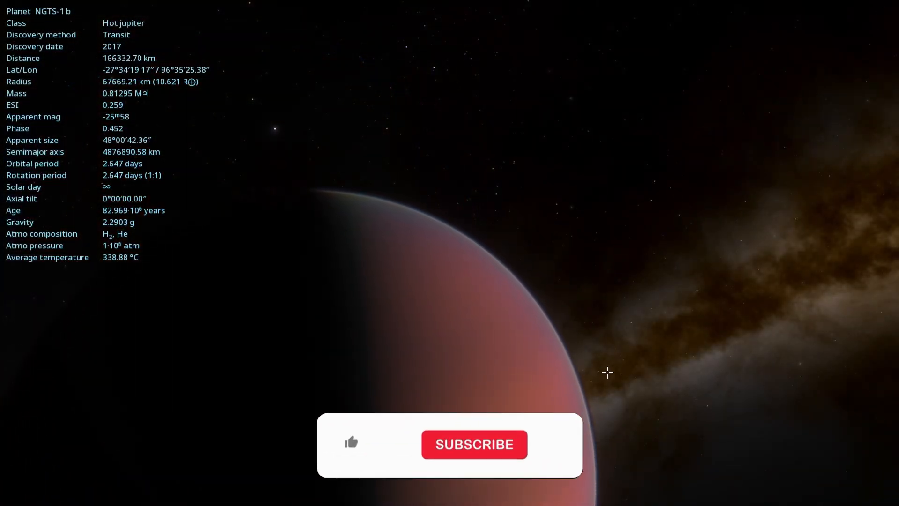
click(351, 445)
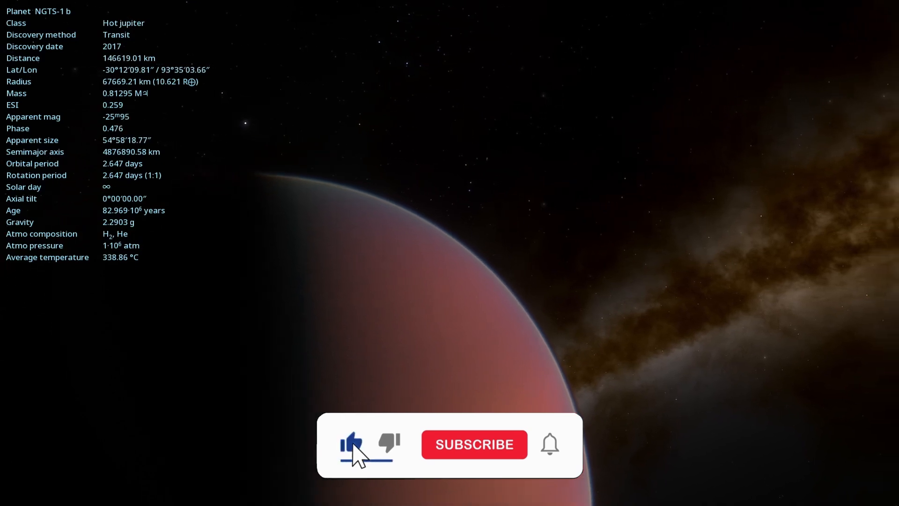
click(472, 444)
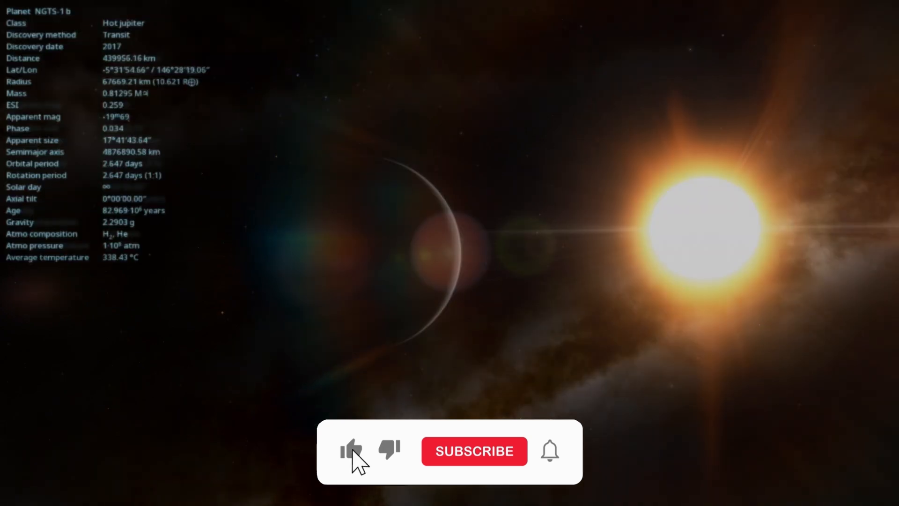
Pull back to about 1.13 million km so NGTS-1b is a small full banded disc.
click(473, 450)
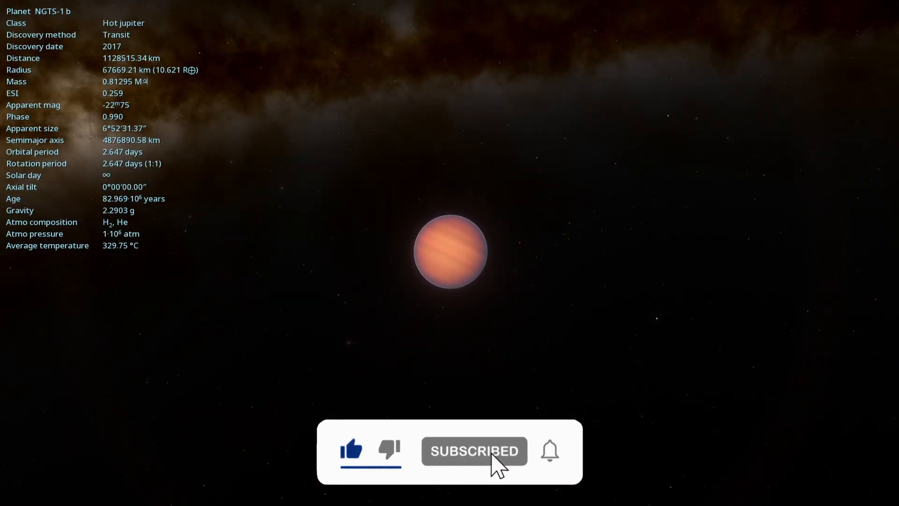